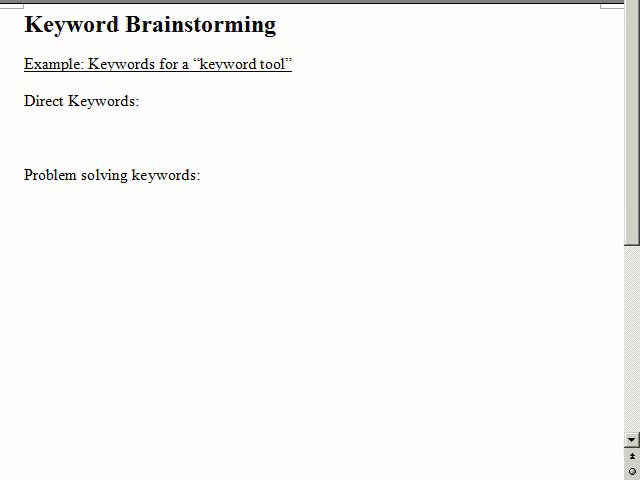
Enter keyword, keyword tool, keyword research and keyword list on separate lines under Direct Keywords
click(24, 124)
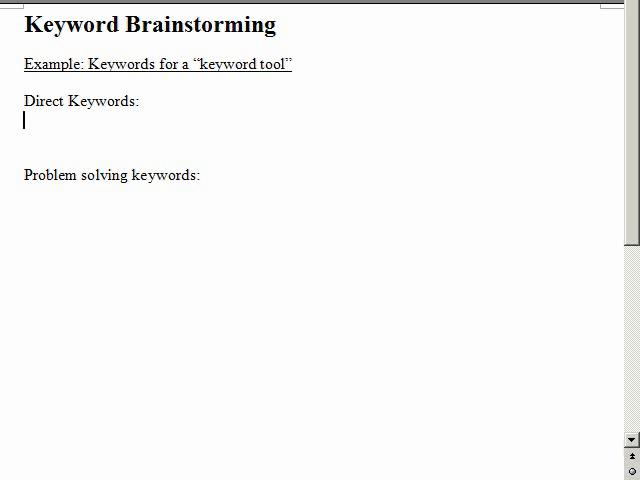
text(keyword)
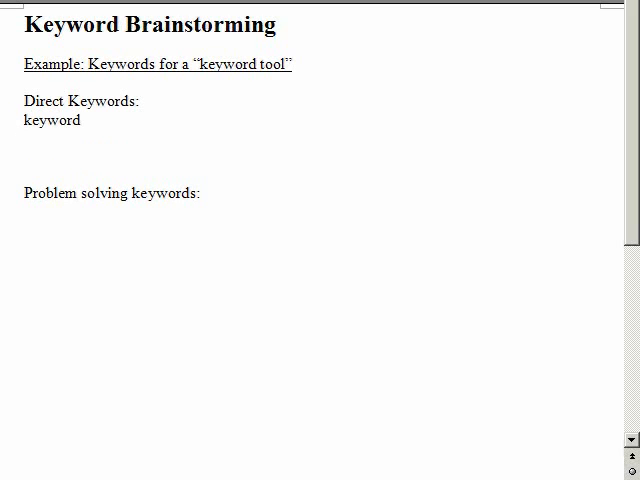
text(keyword tool)
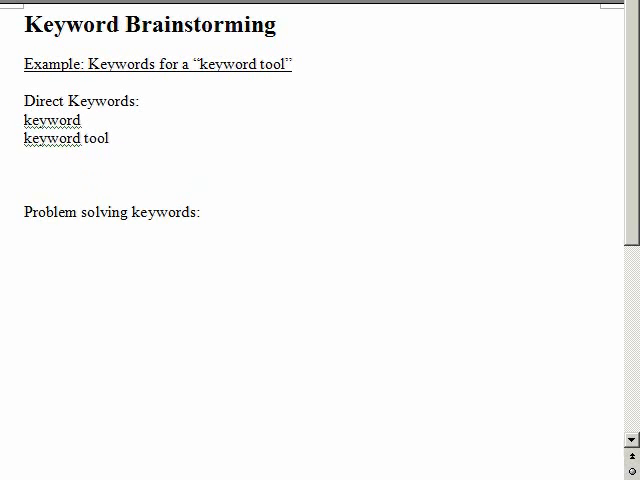
text(keyword research)
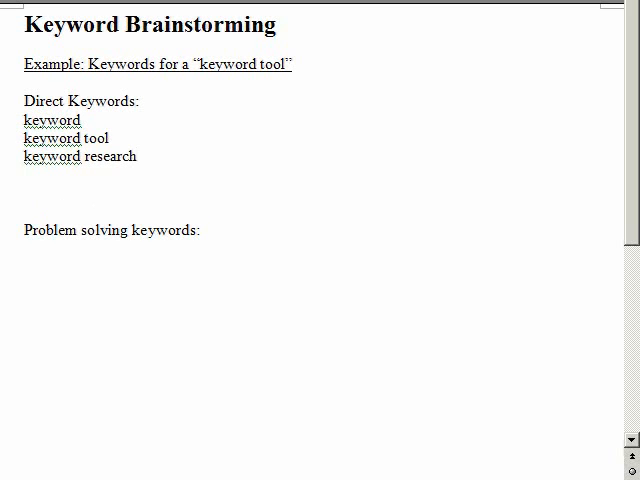
text(keyw)
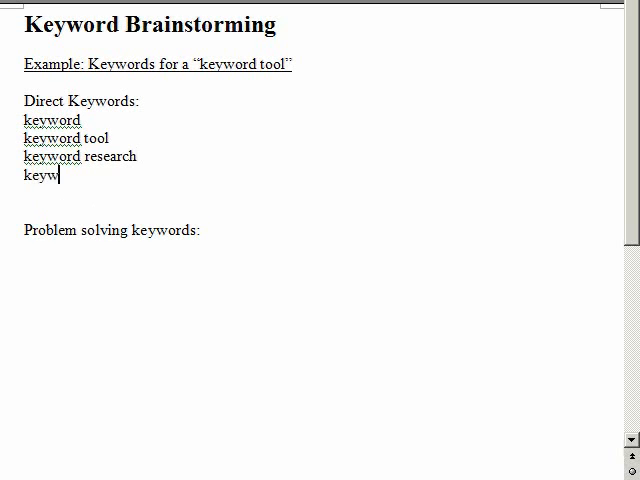
text(ord lis)
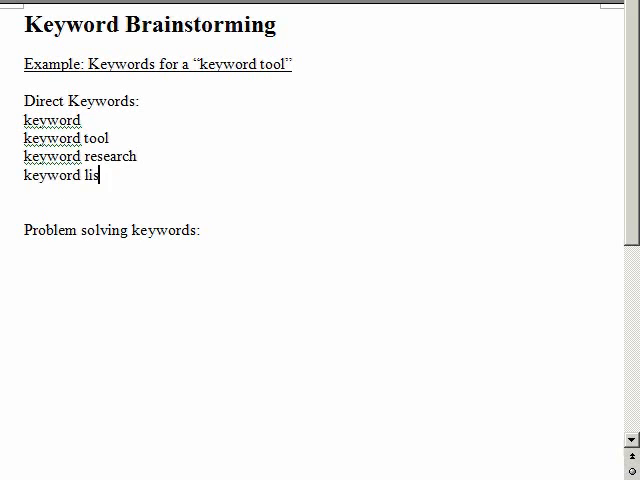
text(t)
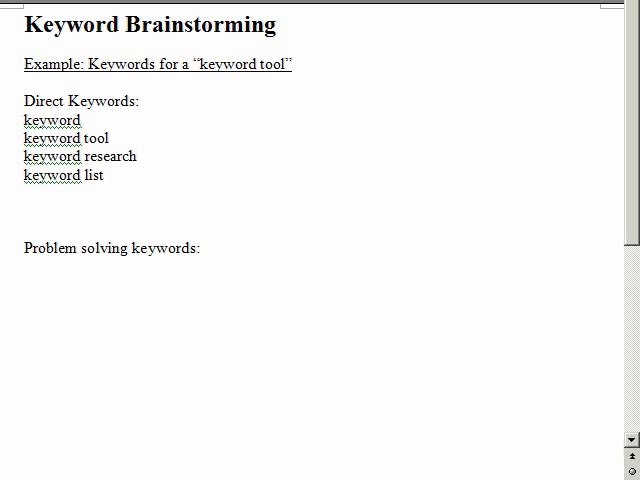
Add 'How to find keyword for ppc' as the first line under Problem solving keywords
click(28, 272)
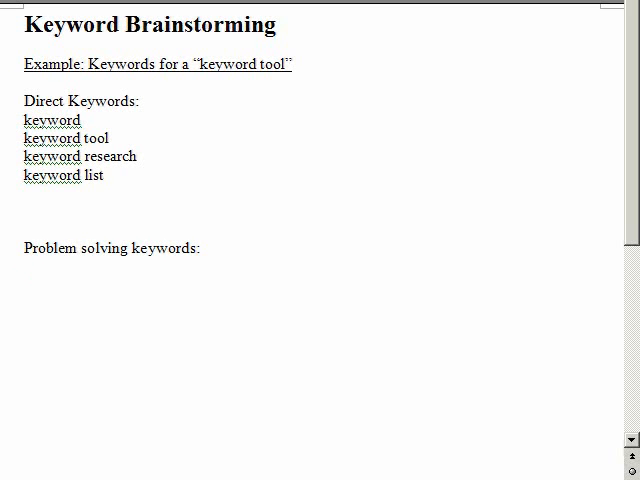
text(How to)
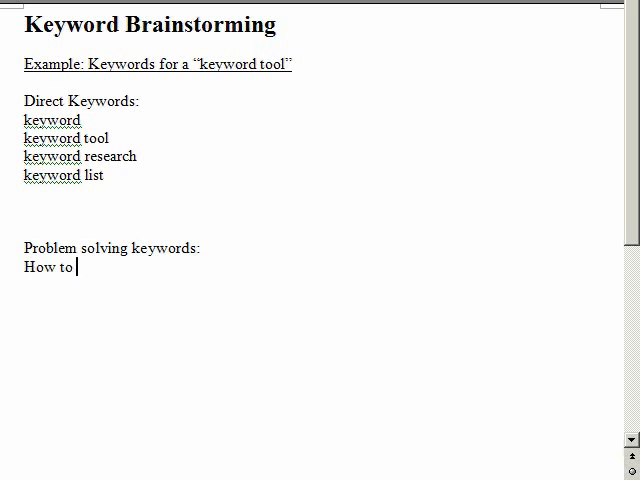
text(find)
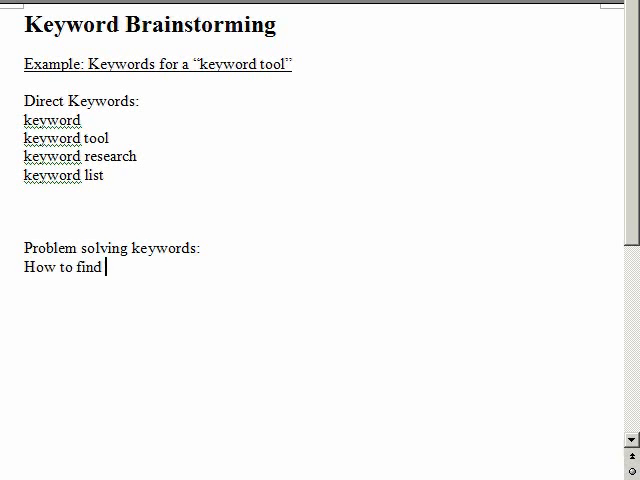
text(keyword)
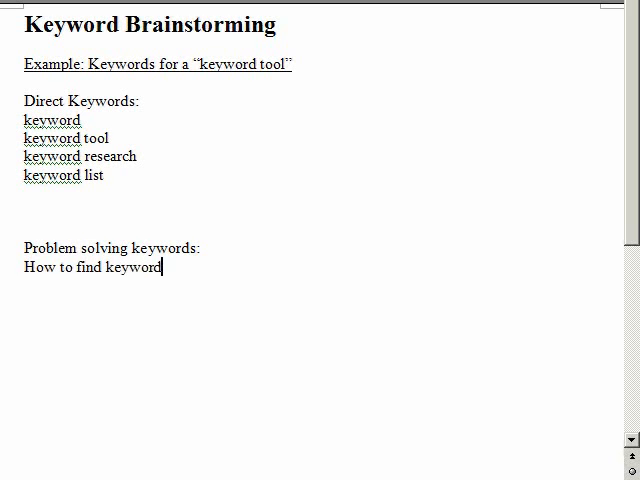
text(for ppc)
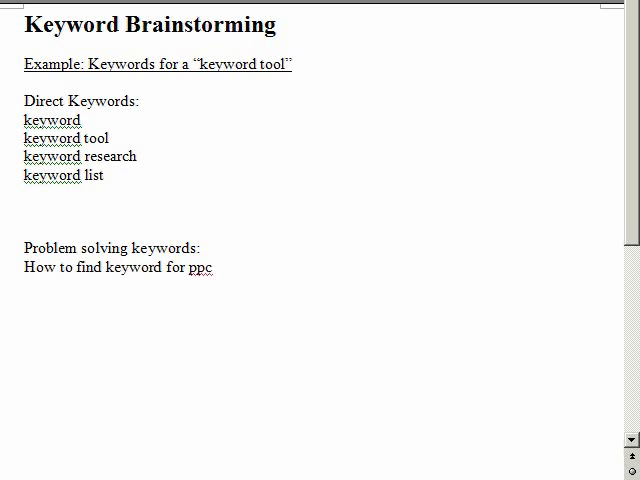
Add 'How to rank in Google' on the next line
click(24, 288)
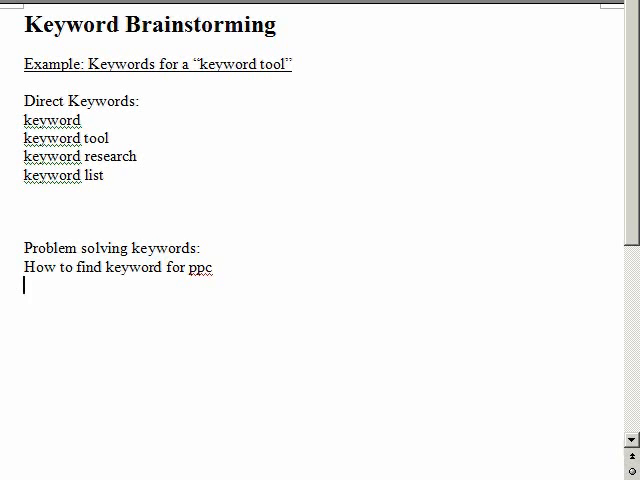
text(How to)
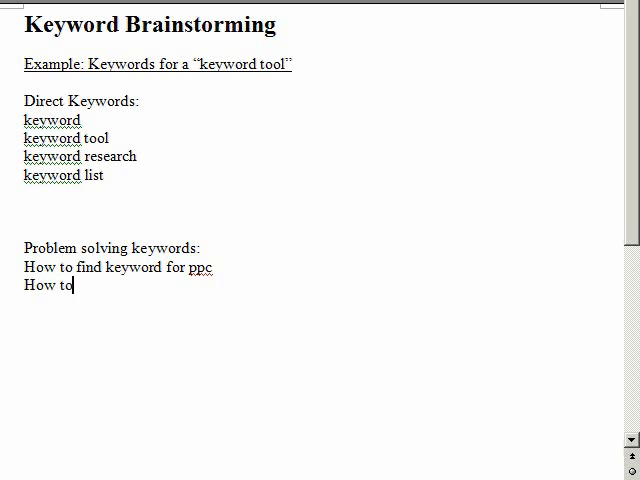
text(rank in)
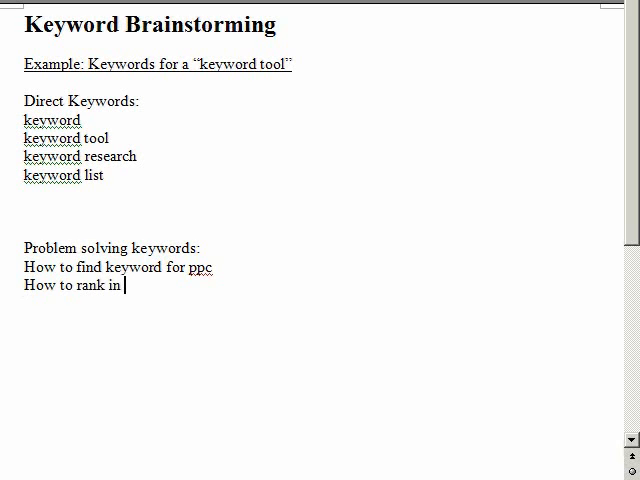
text(Google)
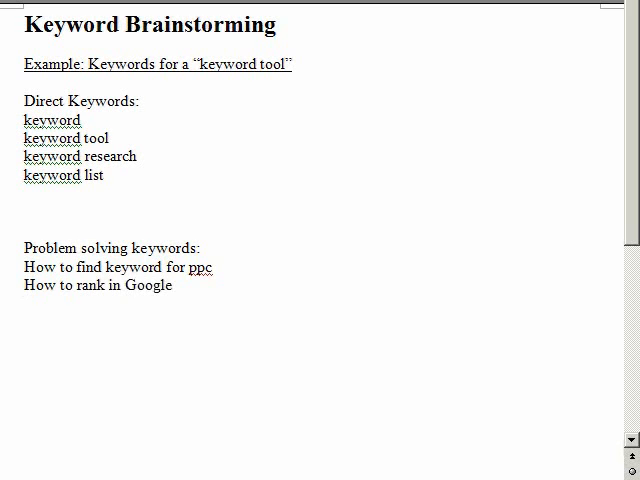
Add 'Tip for improving ROI in Adword' on a third line
click(24, 304)
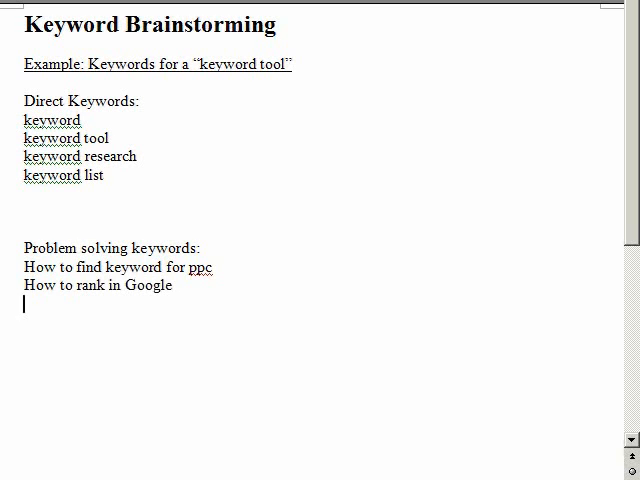
text(Tip for impr)
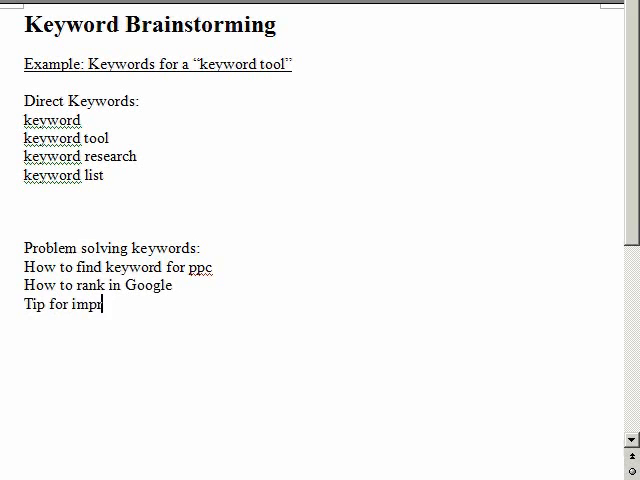
text(oving)
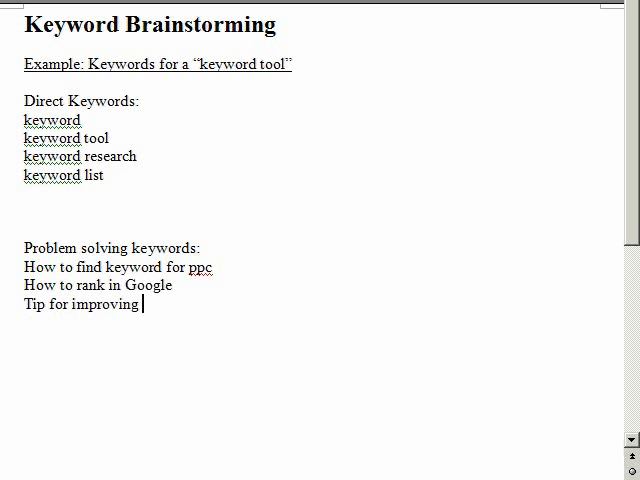
text(ROI)
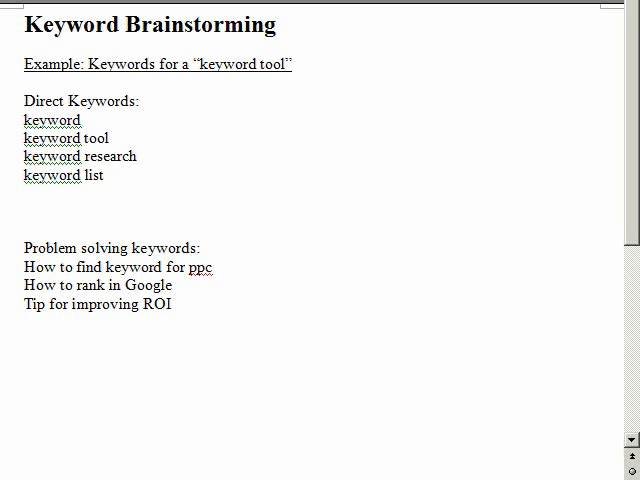
text(in)
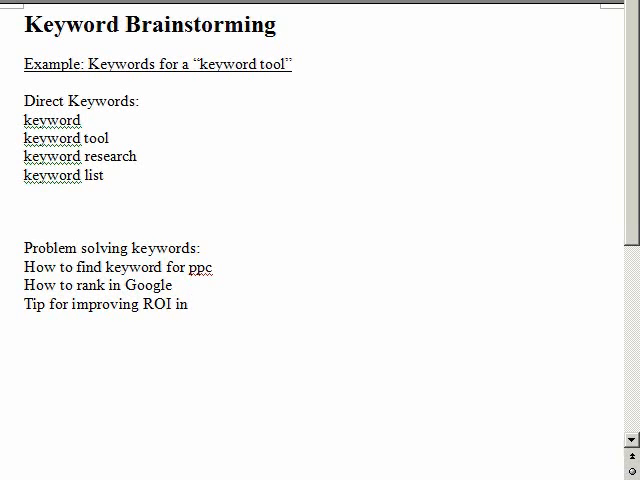
text(Ad)
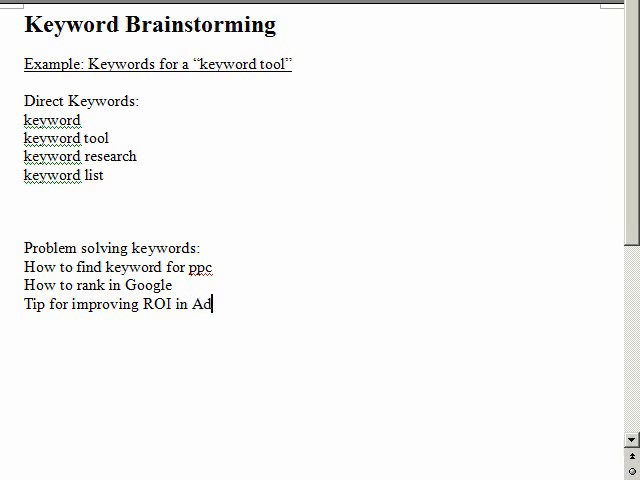
text(word)
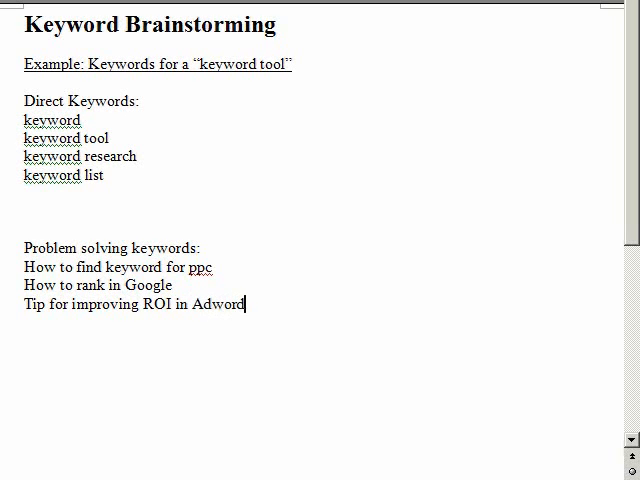